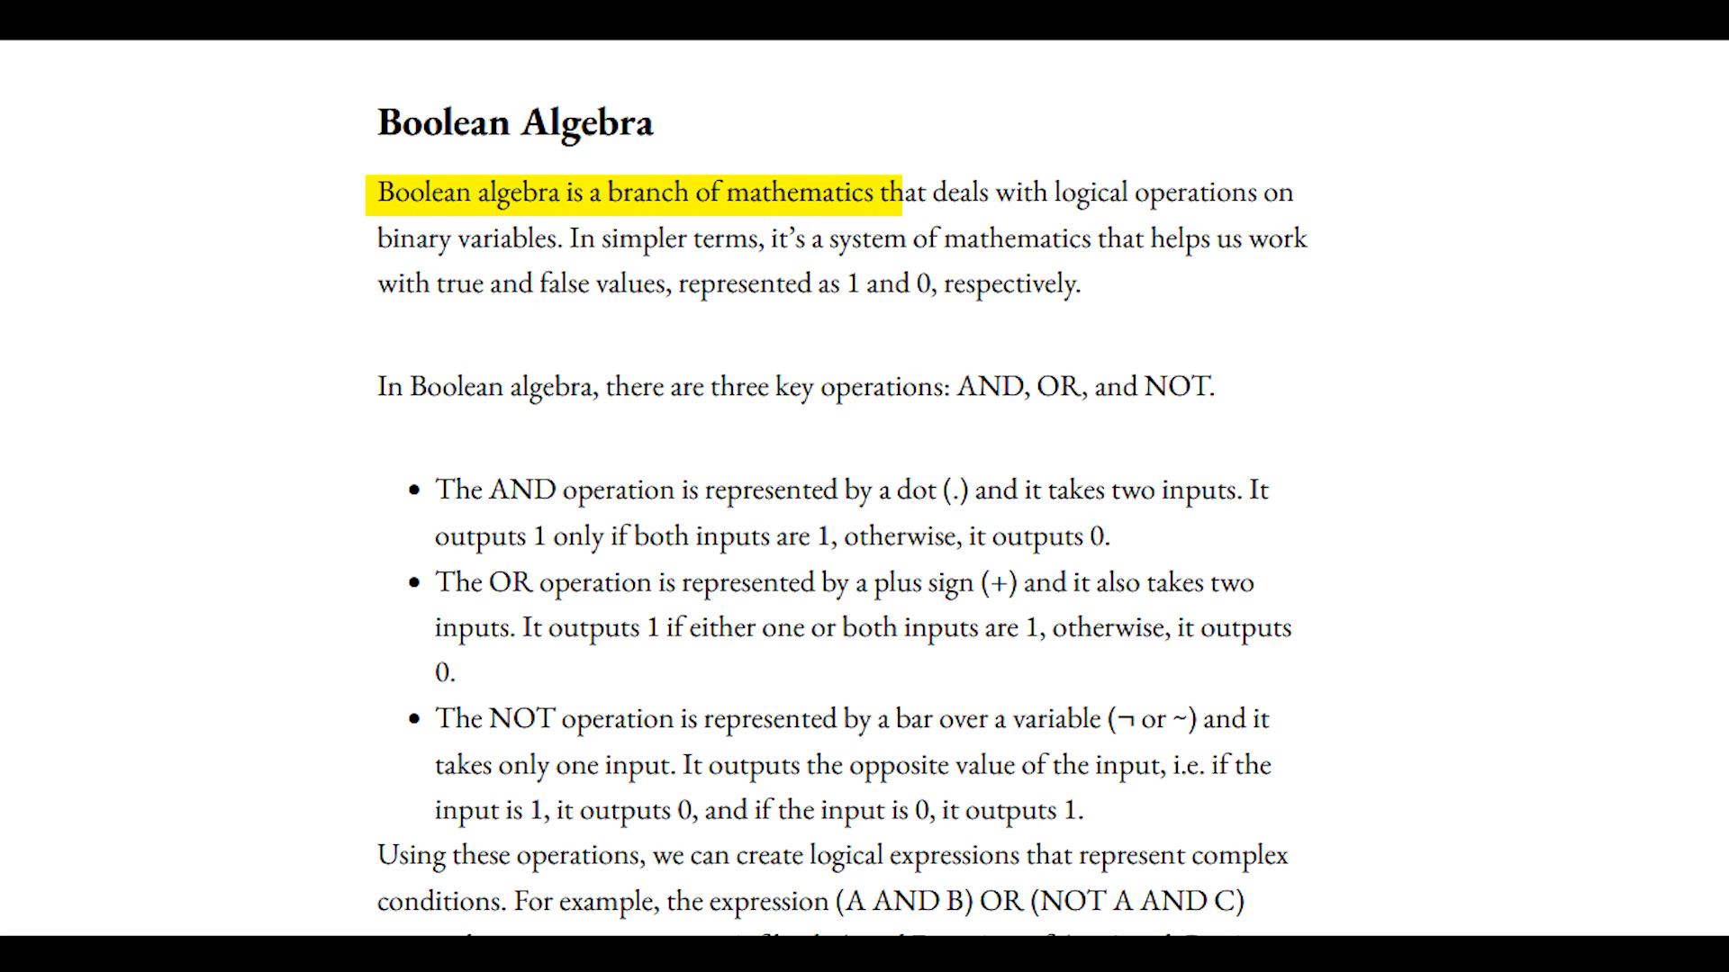
- Extend the yellow highlight across the article's first line, up to 'operations on'
drag(898, 192, 1290, 192)
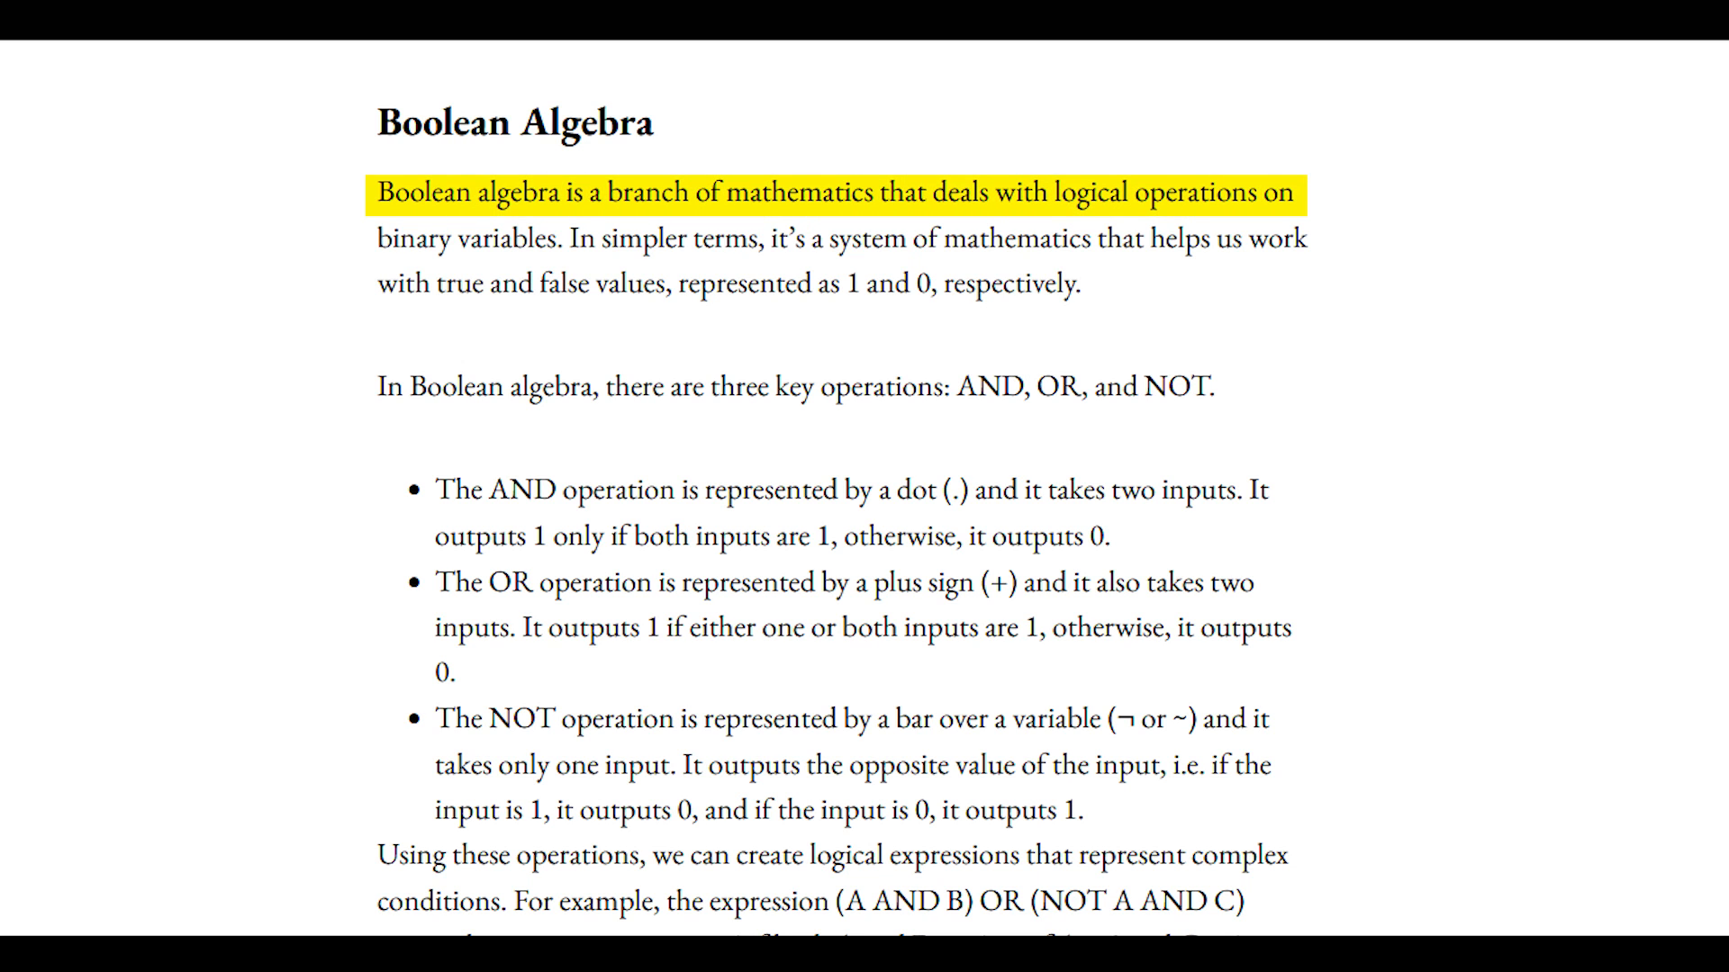